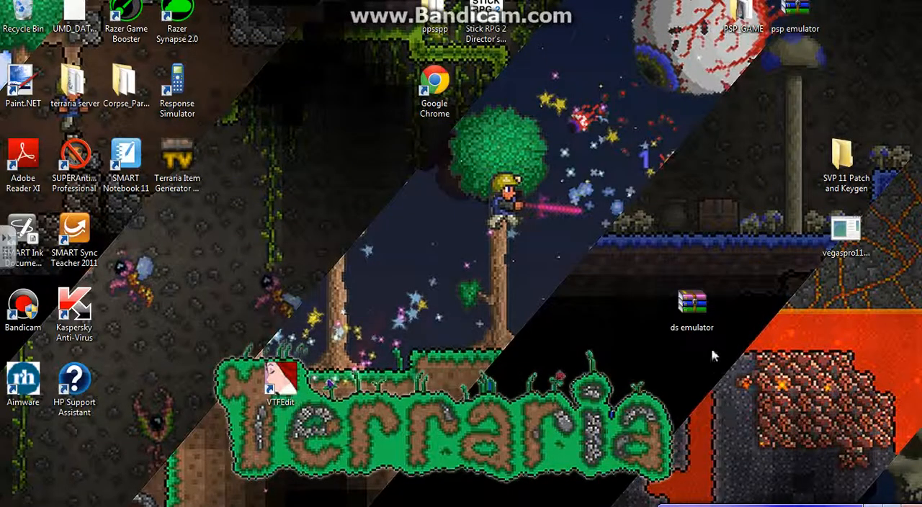
Move the 'ds emulator' archive icon a little left toward the middle of the desktop.
left_click_drag(691, 303, 588, 308)
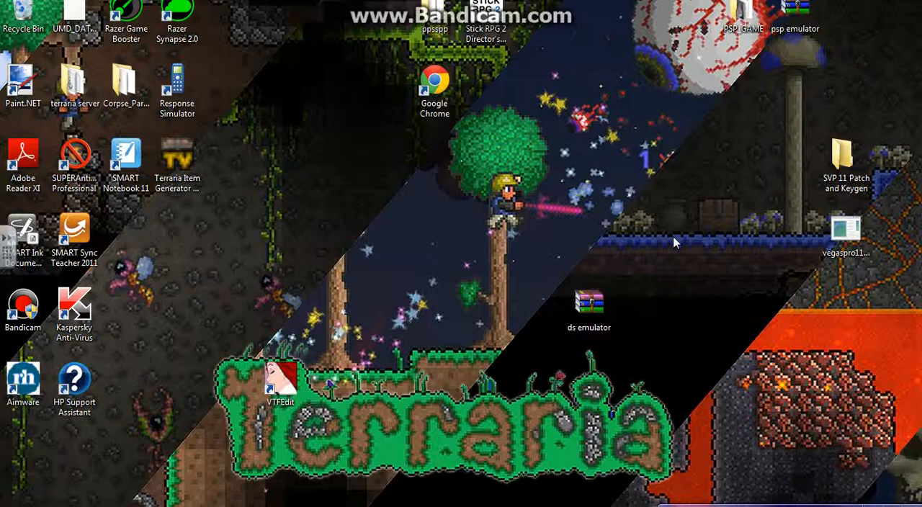
mouse_move(639, 186)
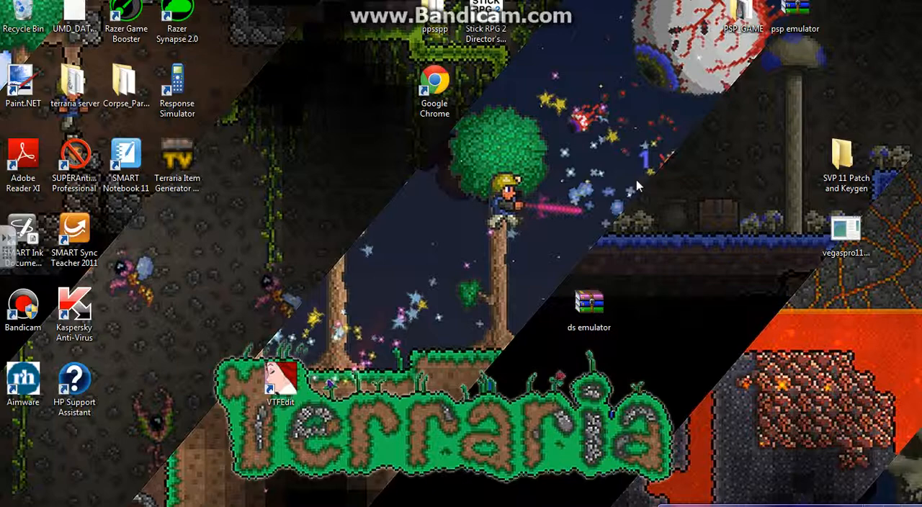
Open the 'ds emulator' zip in WinRAR and run the DeSmuME application inside it.
left_click(588, 314)
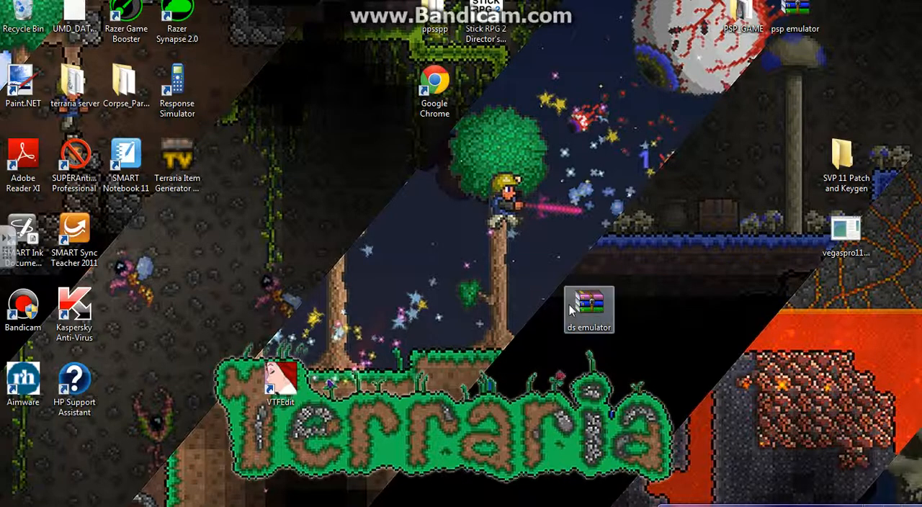
double_click(588, 307)
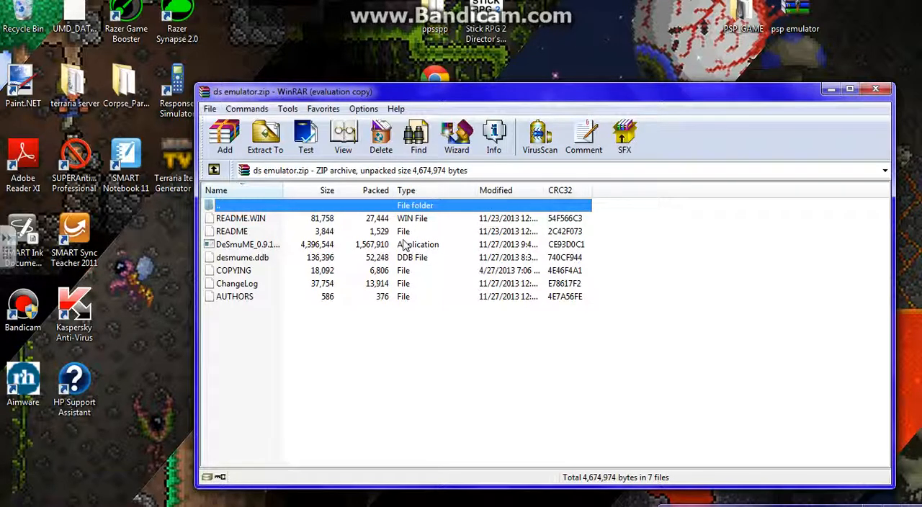
left_click(248, 245)
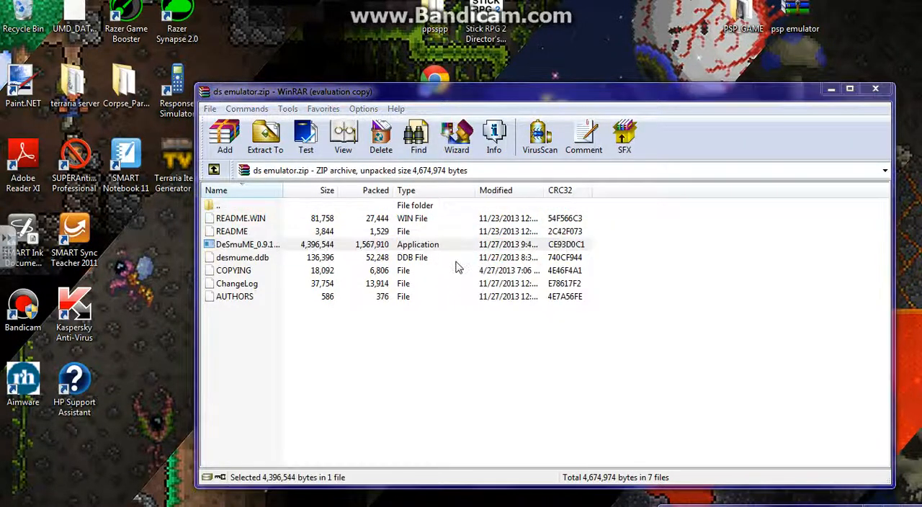
double_click(248, 245)
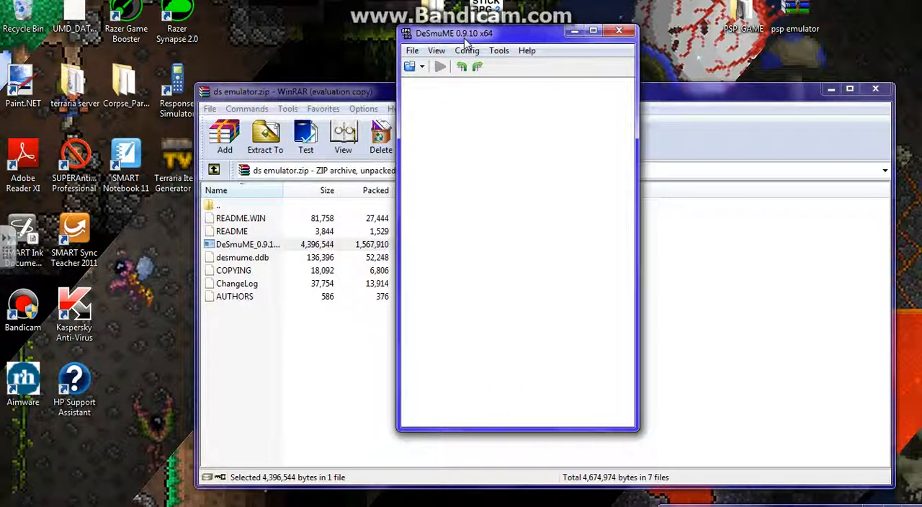
Load '2641 Pokemon Platinum (JP).nds' from the DS games folder via File > Open ROM.
left_click(467, 50)
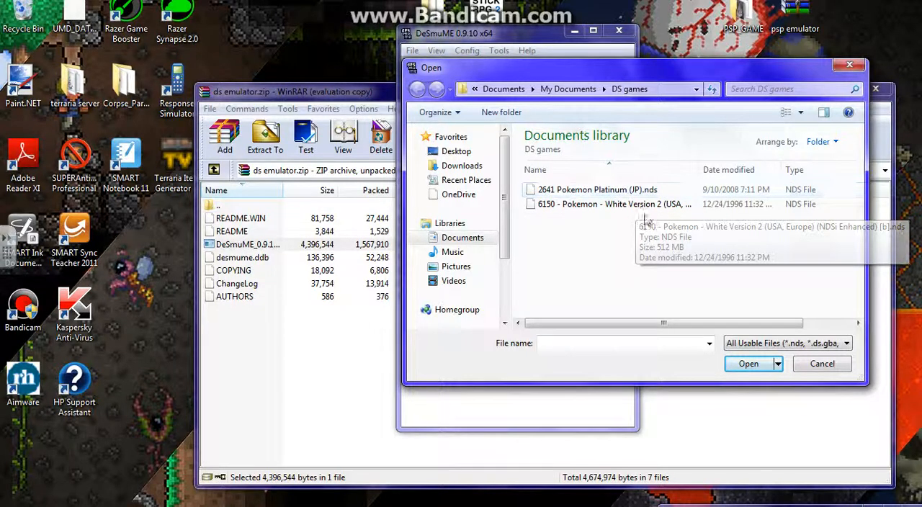
left_click(605, 190)
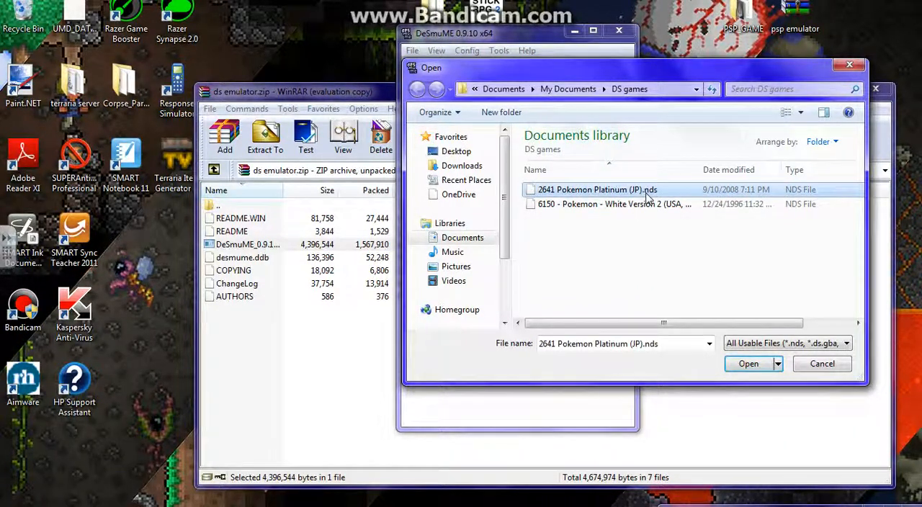
left_click(749, 363)
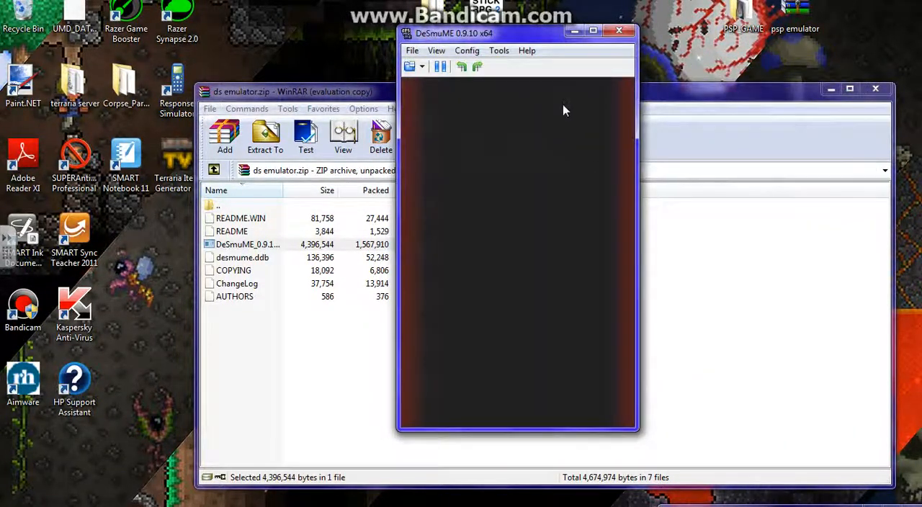
left_click(412, 50)
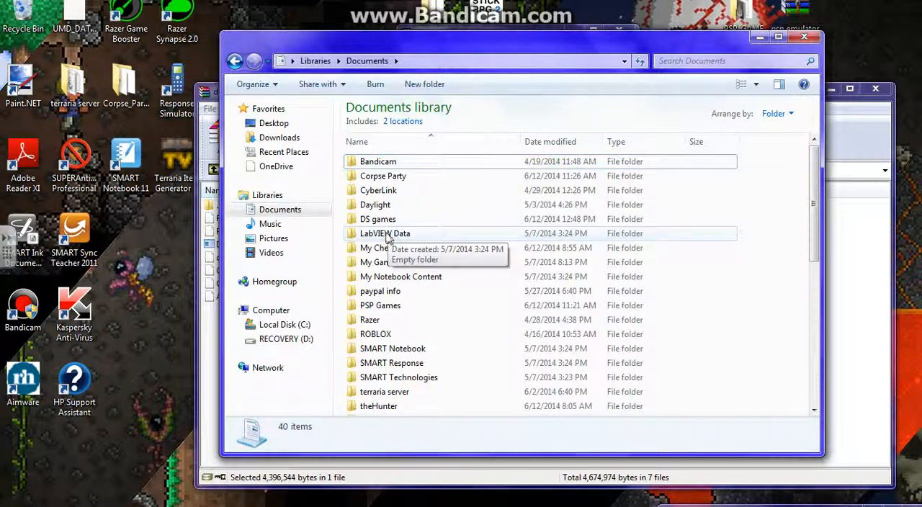
Browse a Documents library folder and return to the DS games folder with its two Pokemon ROMs.
scroll("down", 3)
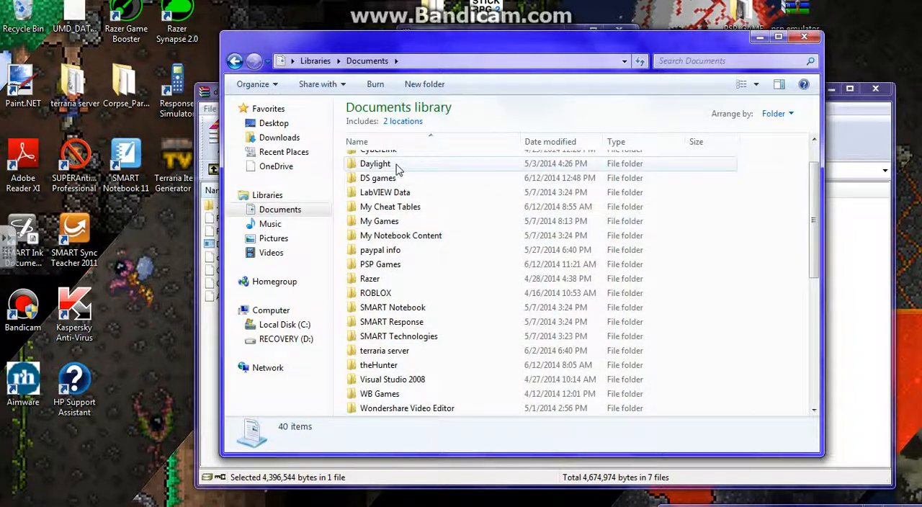
double_click(375, 178)
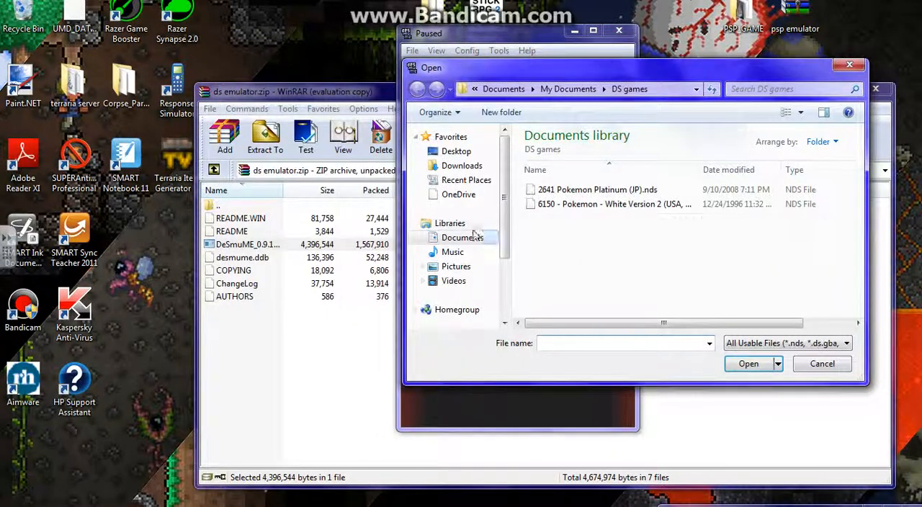
Go up to Documents, reopen DS games, then cancel the Open dialog without loading a ROM.
left_click(460, 236)
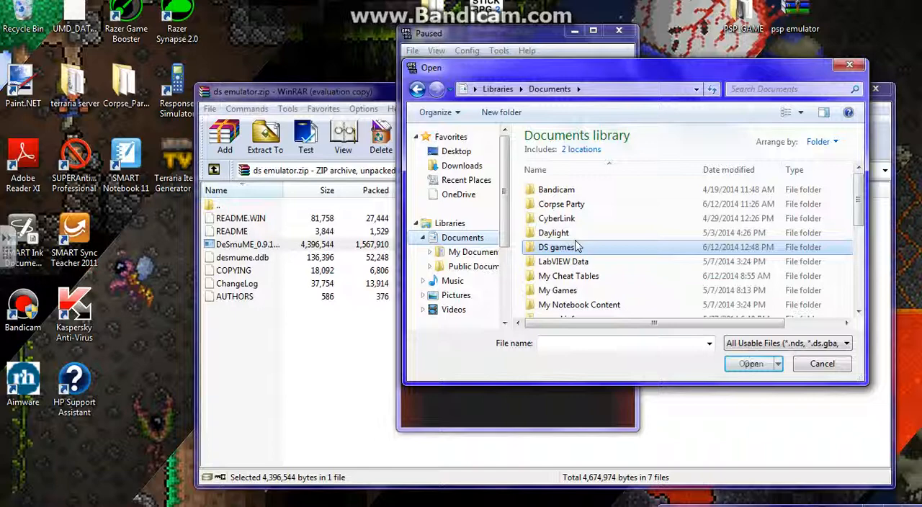
double_click(553, 248)
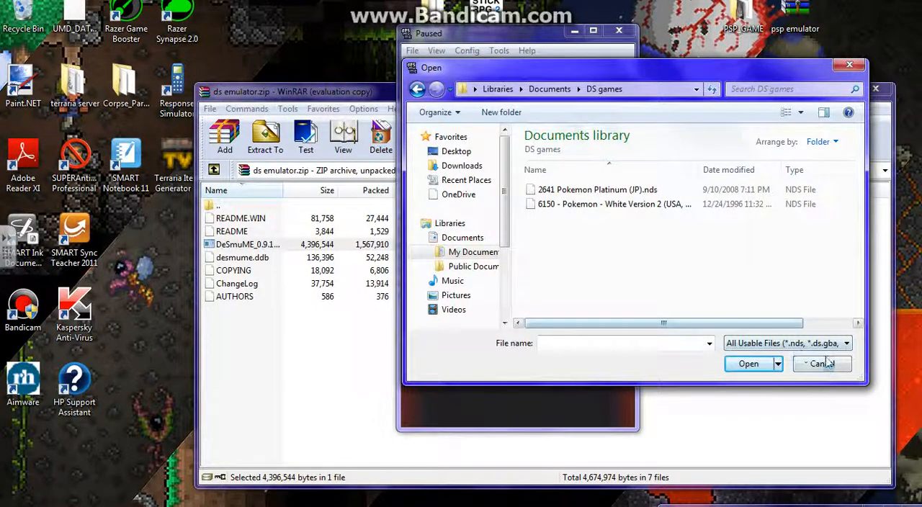
left_click(820, 364)
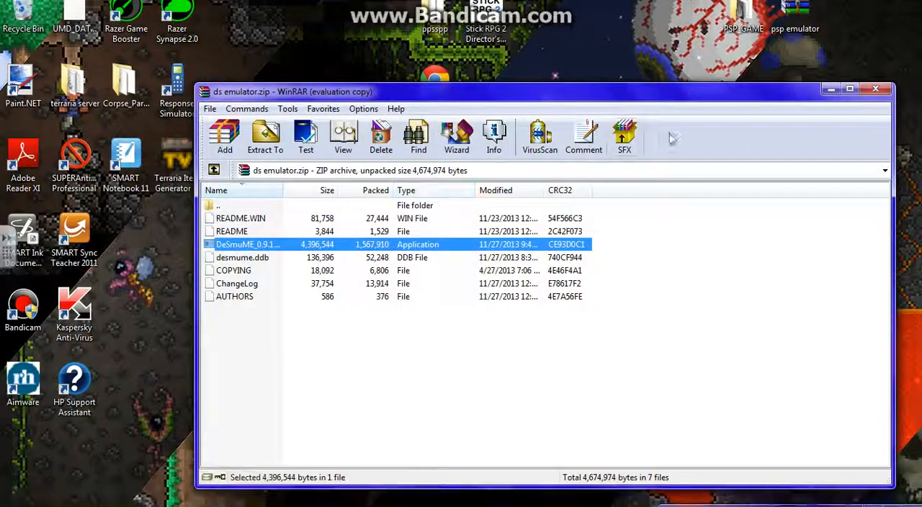
Close WinRAR, move the 'ds emulator' icon to the desktop top, and start the web browser.
left_click(876, 90)
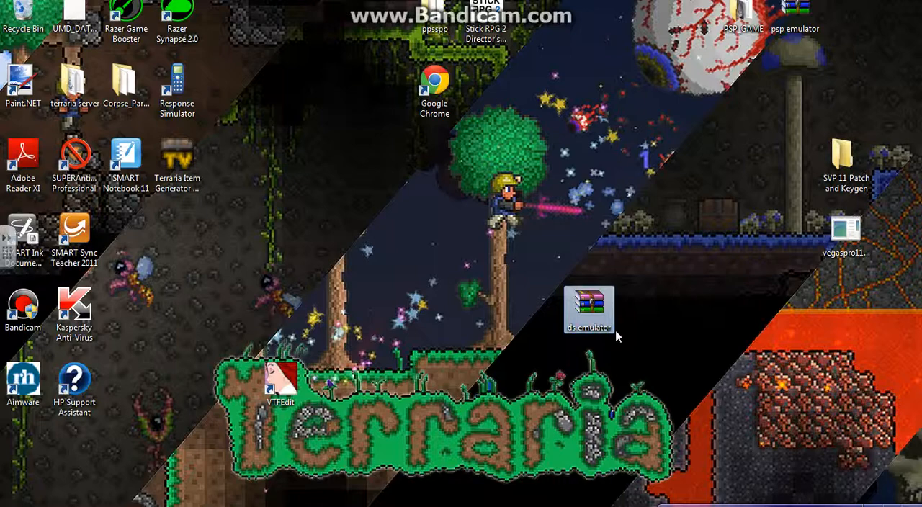
left_click_drag(588, 309, 640, 160)
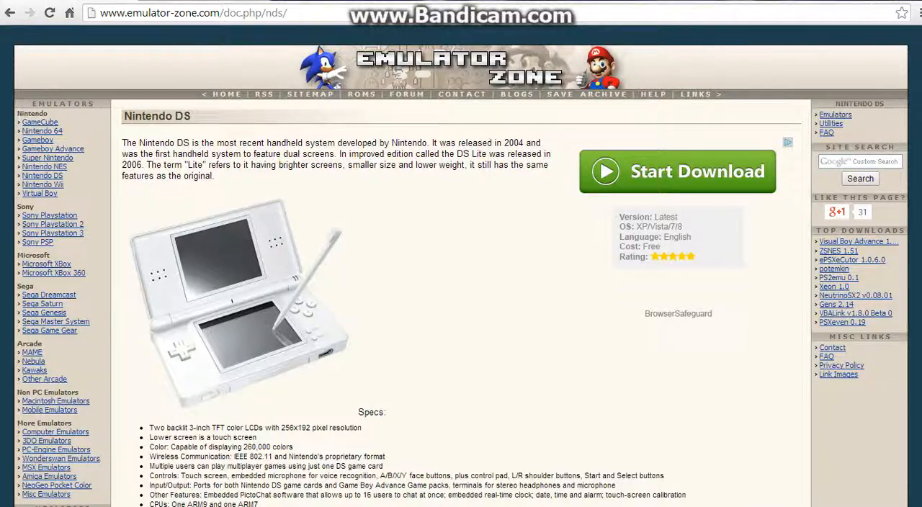
left_click(919, 13)
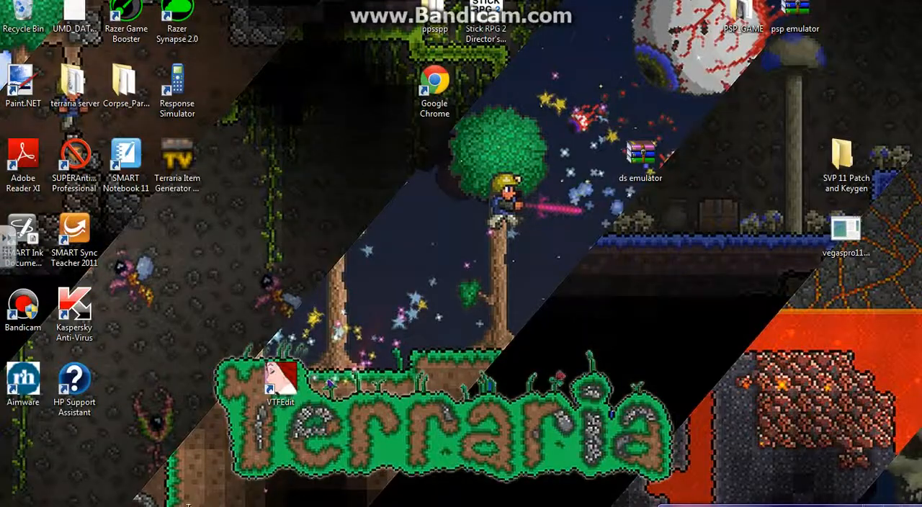
left_click(14, 495)
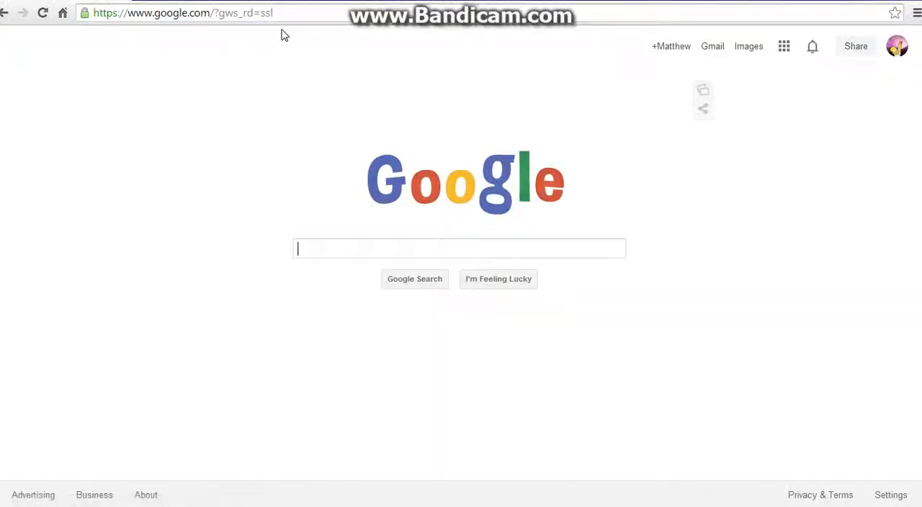
Search Google for 'ds emulator' and navigate to RomUlation's Pokemon NDS download list.
type("ds emul")
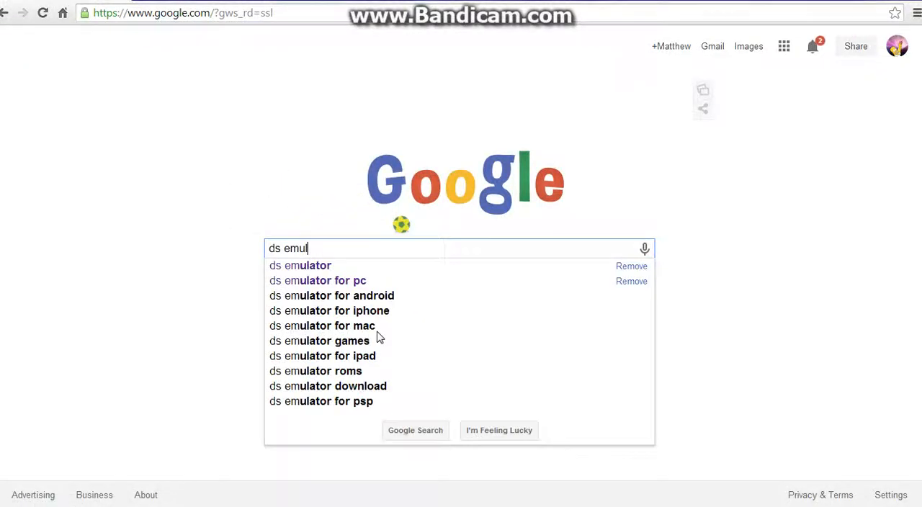
left_click(180, 229)
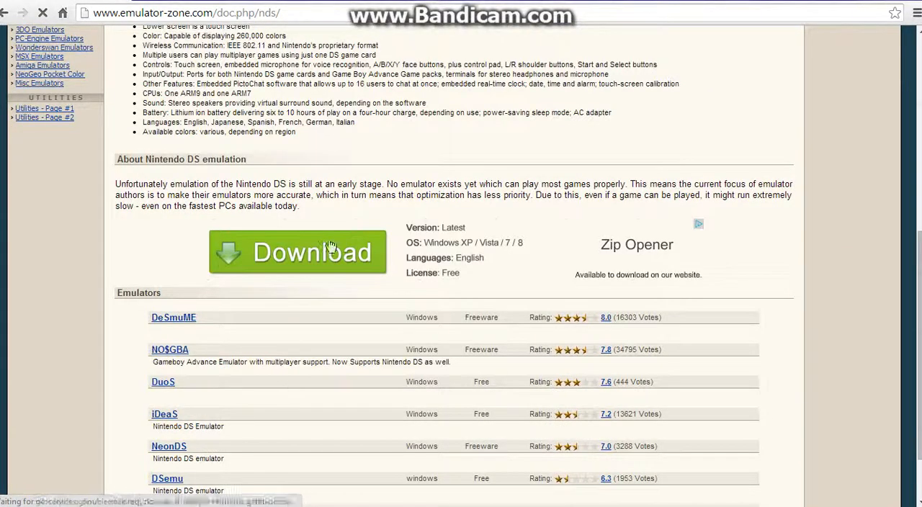
mouse_move(182, 325)
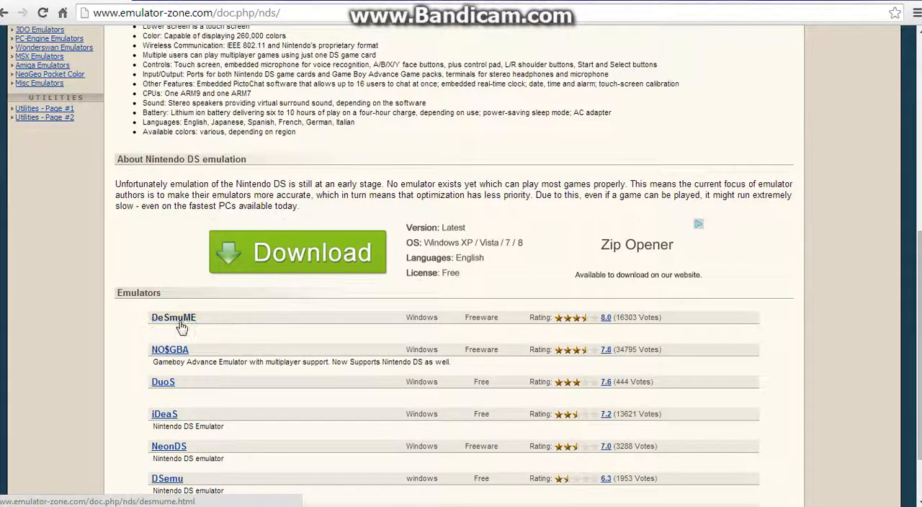
mouse_move(308, 346)
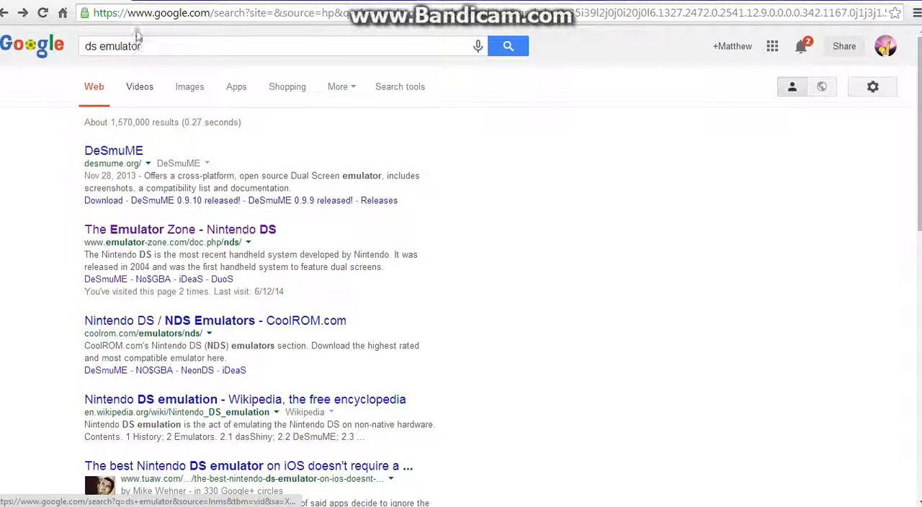
left_click(913, 12)
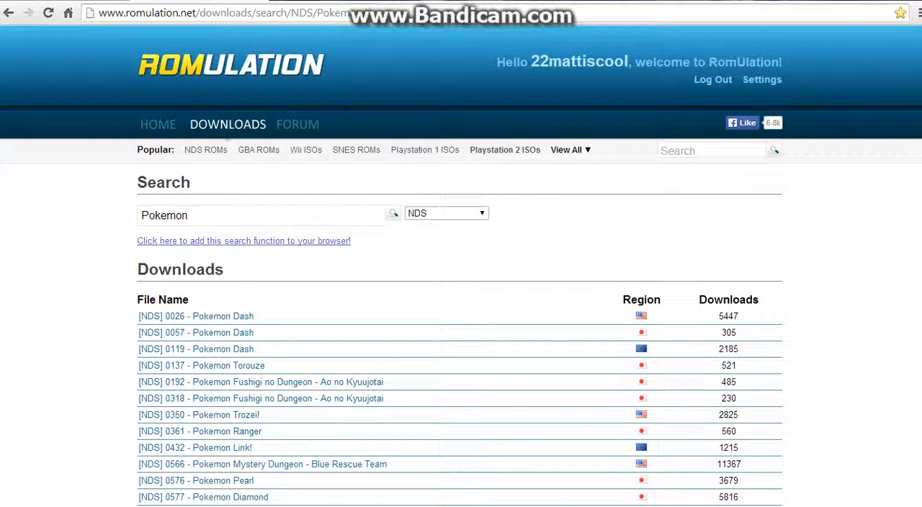
Set RomUlation's platform filter to All and search the Mario popular term.
left_click(445, 213)
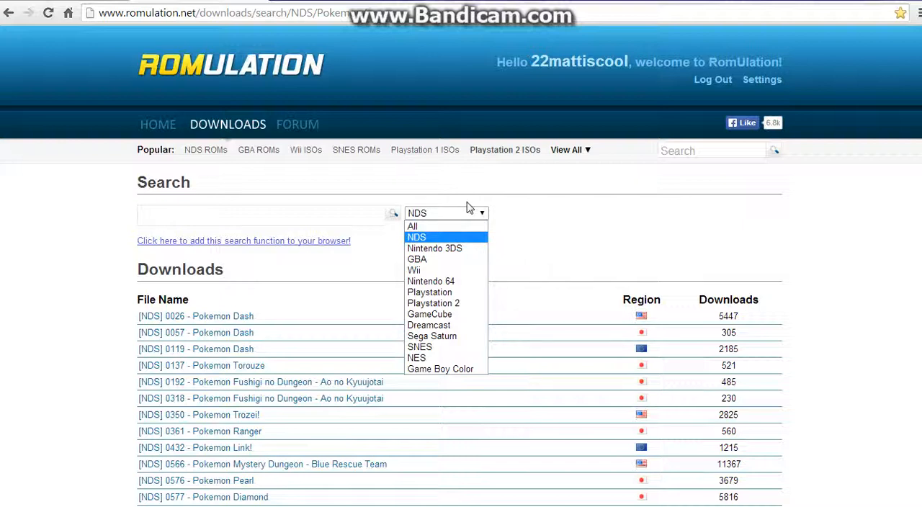
left_click(416, 237)
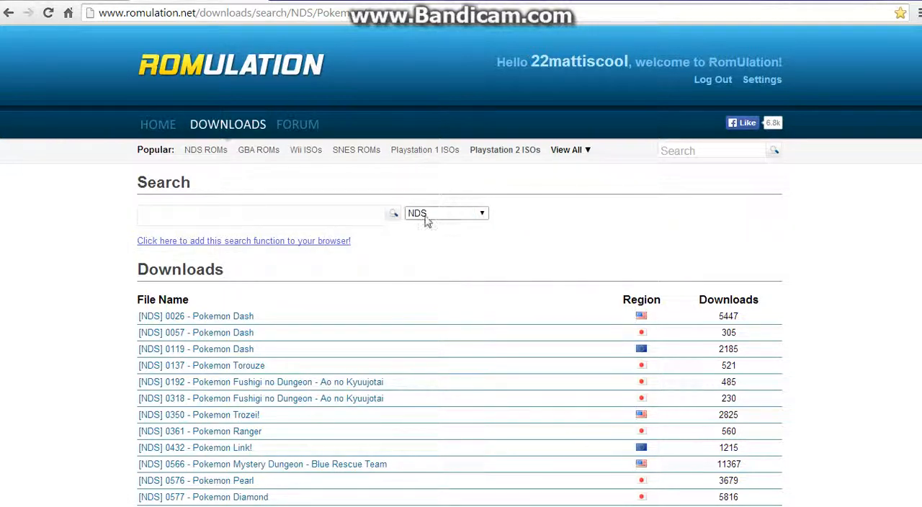
left_click(445, 214)
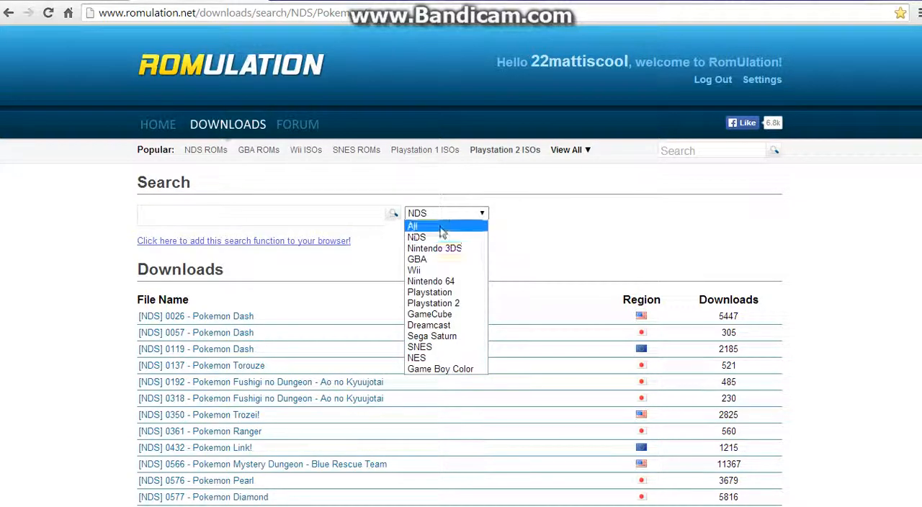
left_click(412, 224)
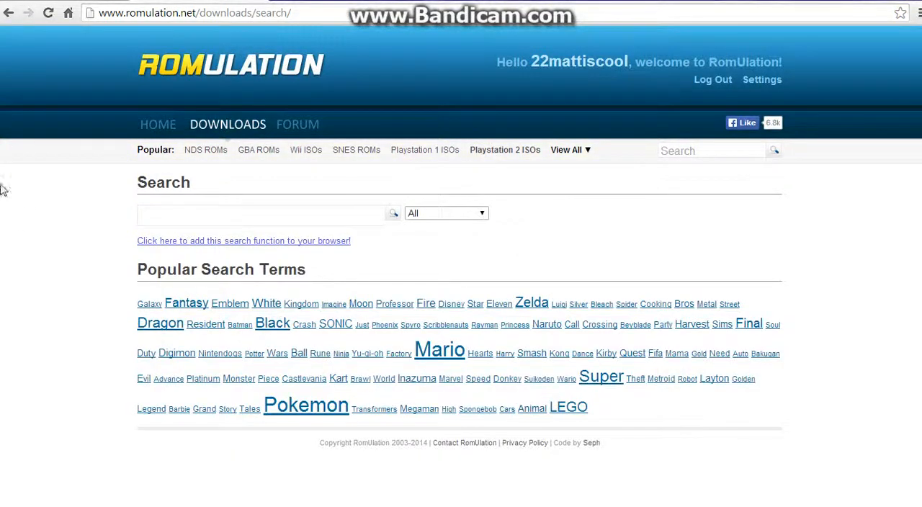
mouse_move(201, 358)
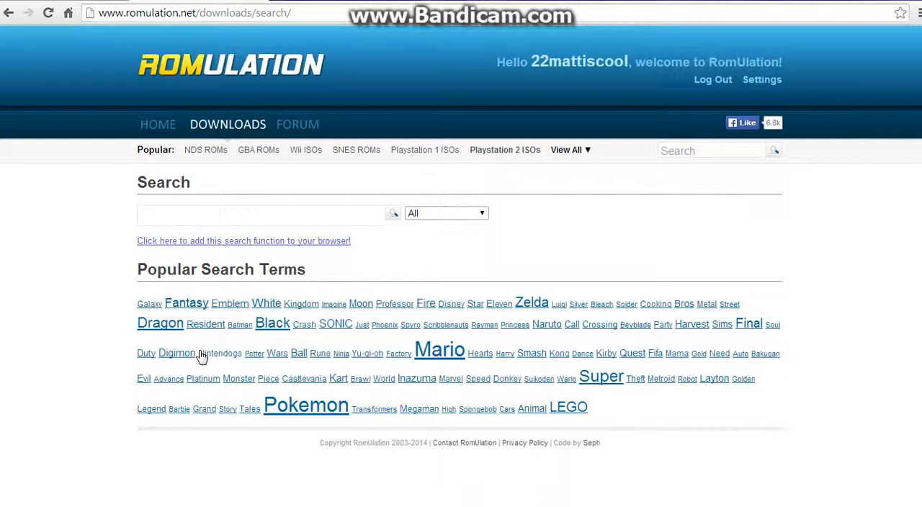
left_click(440, 348)
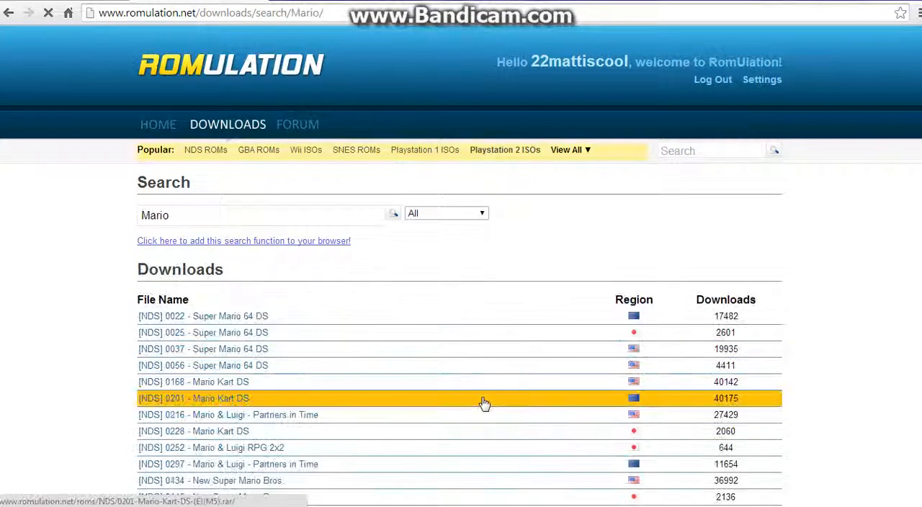
Open the '0168 - Mario Kart DS (USA)' ROM page and go to its Download section.
scroll("down", 3)
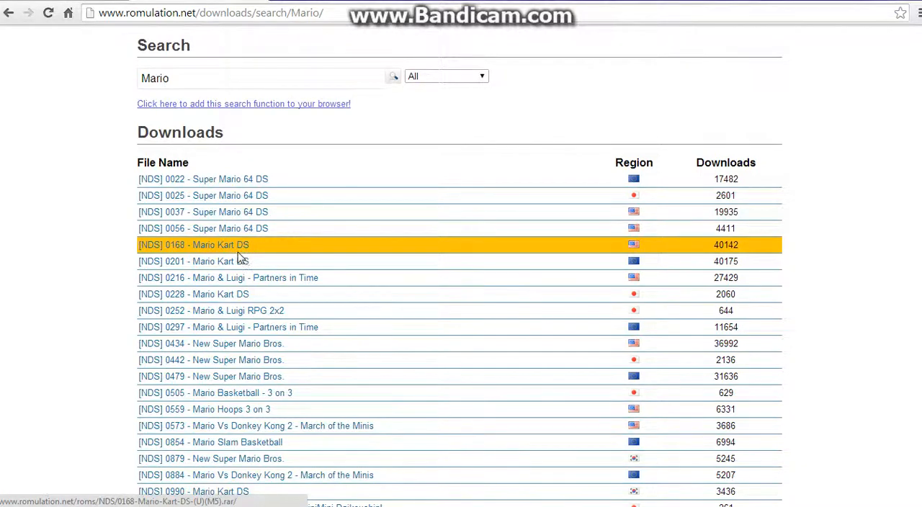
left_click(193, 245)
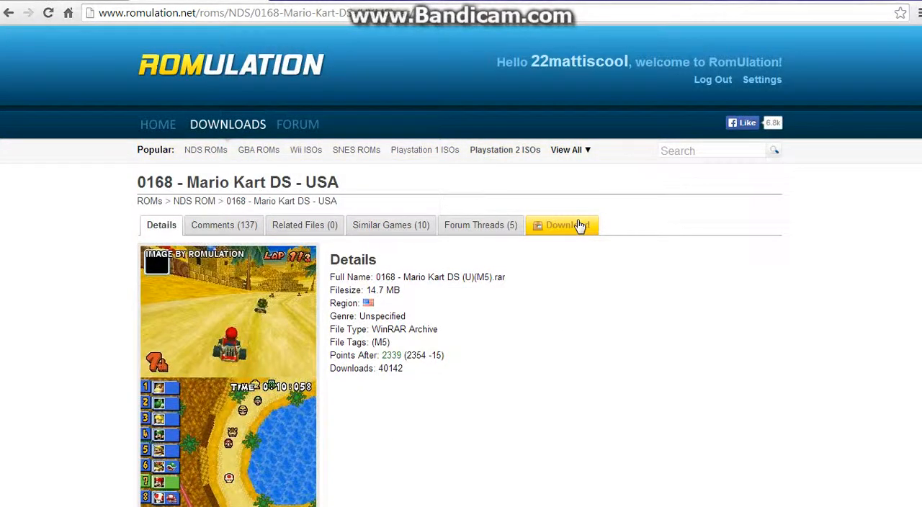
mouse_move(576, 226)
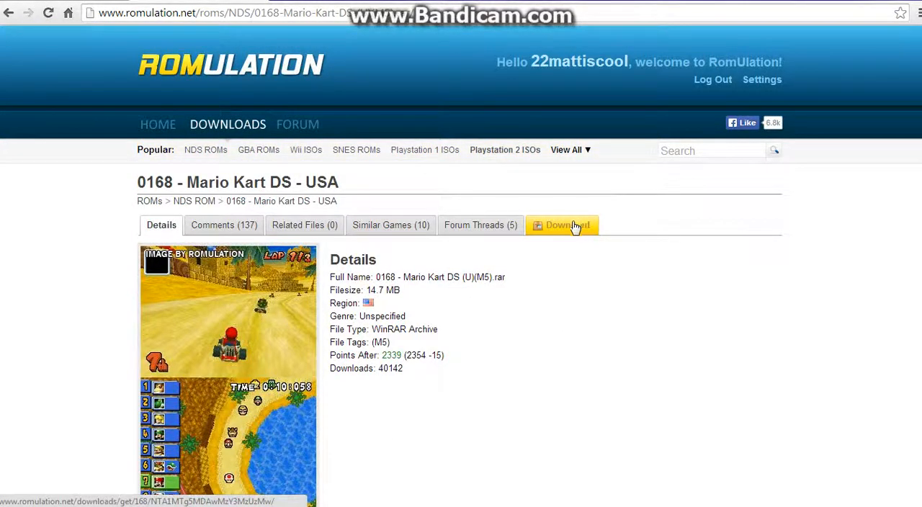
scroll("down", 3)
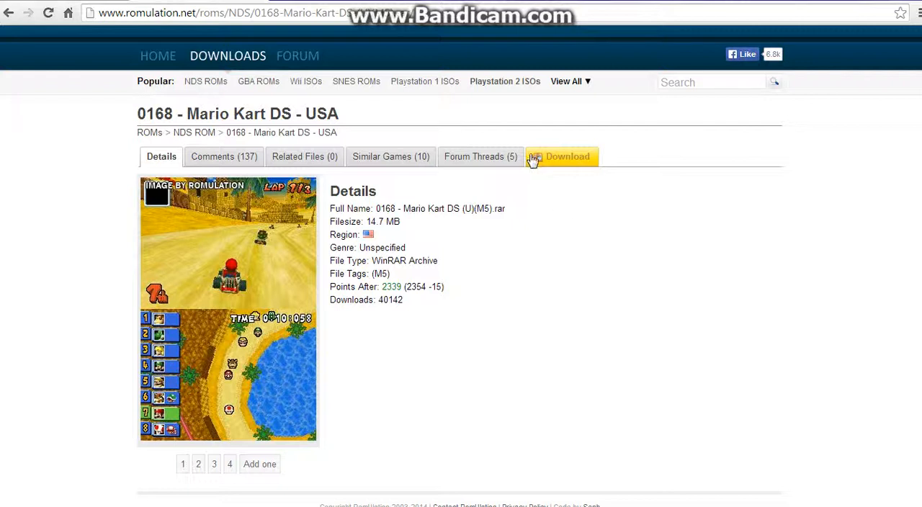
mouse_move(517, 273)
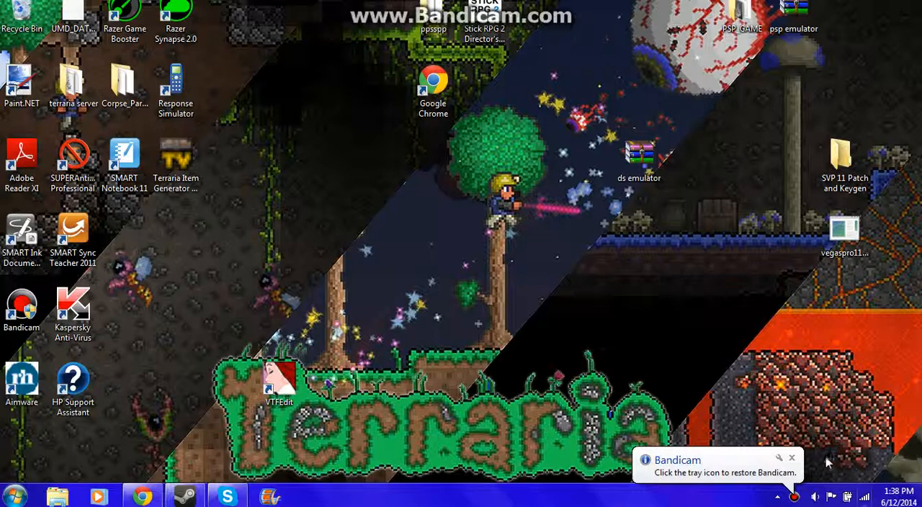
Reopen 'ds emulator.zip' in WinRAR and run the DeSmuME executable from it.
double_click(642, 151)
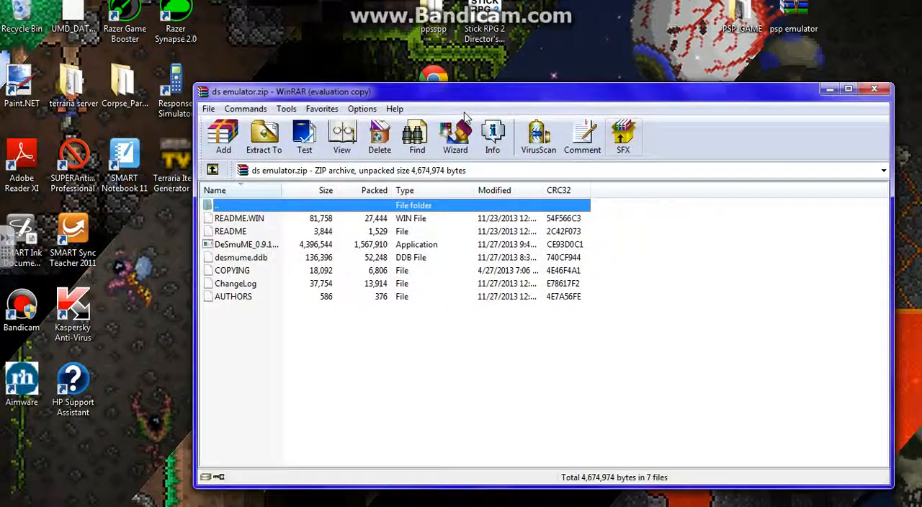
left_click(252, 245)
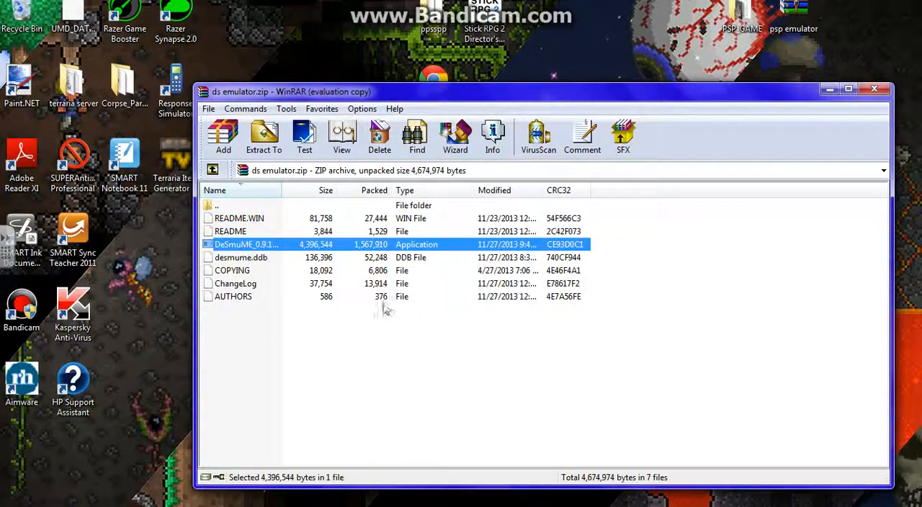
double_click(242, 245)
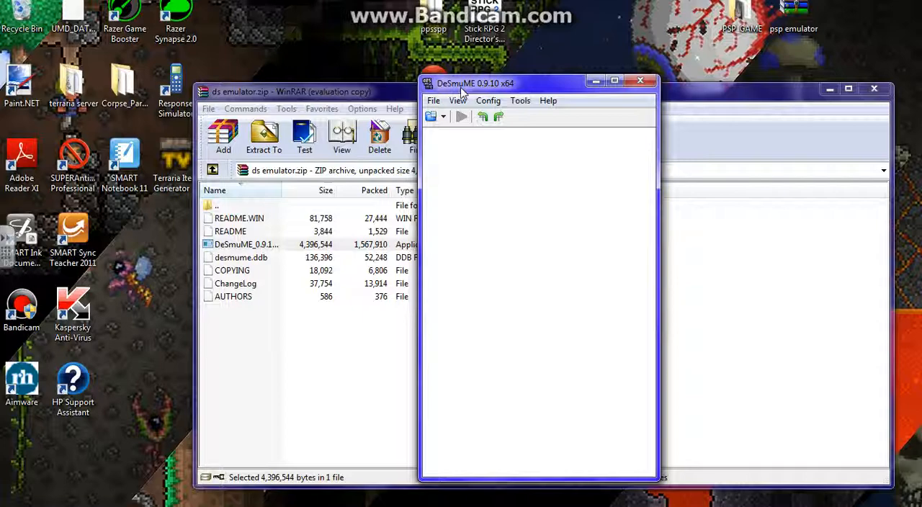
Load the Pokémon ROM via File > Open ROM, then close the emulator window.
left_click(432, 101)
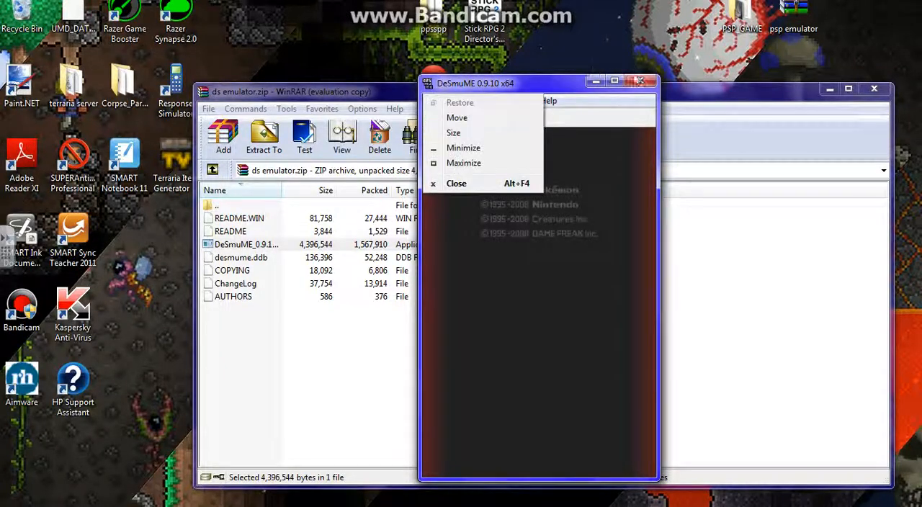
left_click(455, 183)
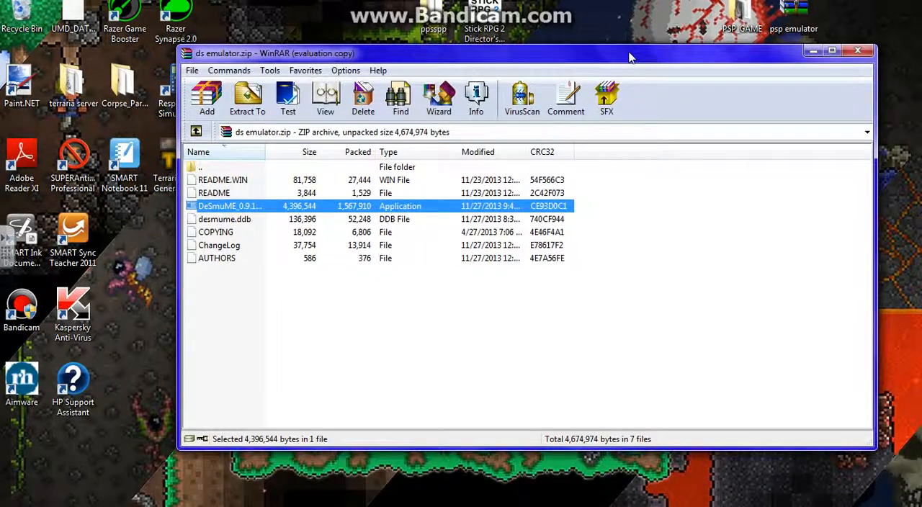
mouse_move(409, 199)
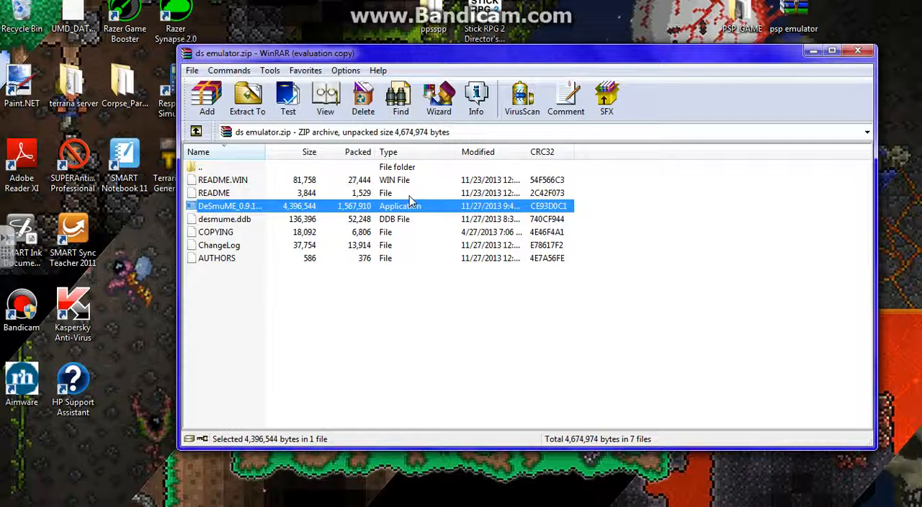
Close WinRAR's ds emulator archive window, leaving only the desktop.
left_click(857, 49)
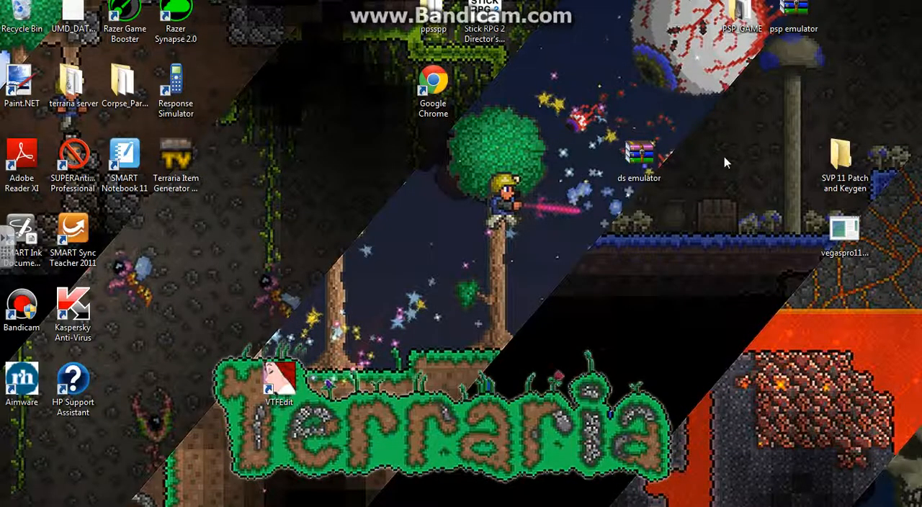